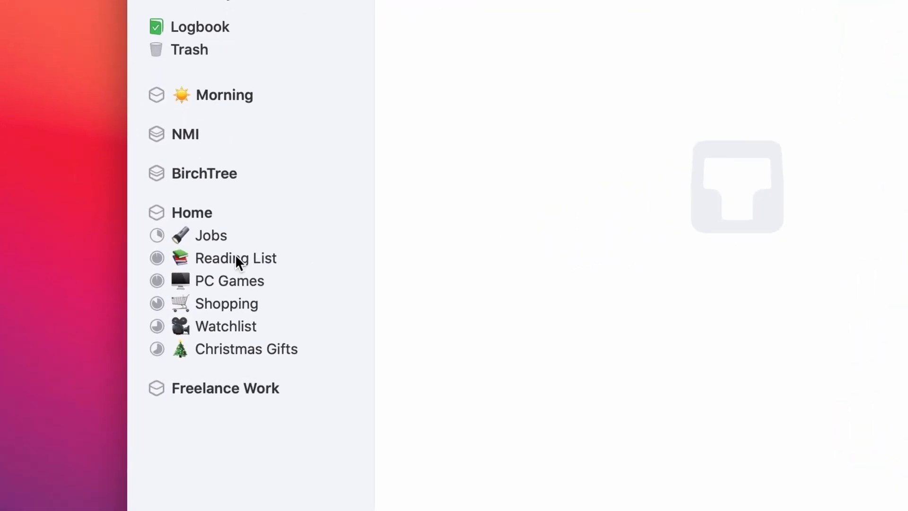
Open the Reading List project from the Home sidebar to show its six articles and books.
left_click(236, 258)
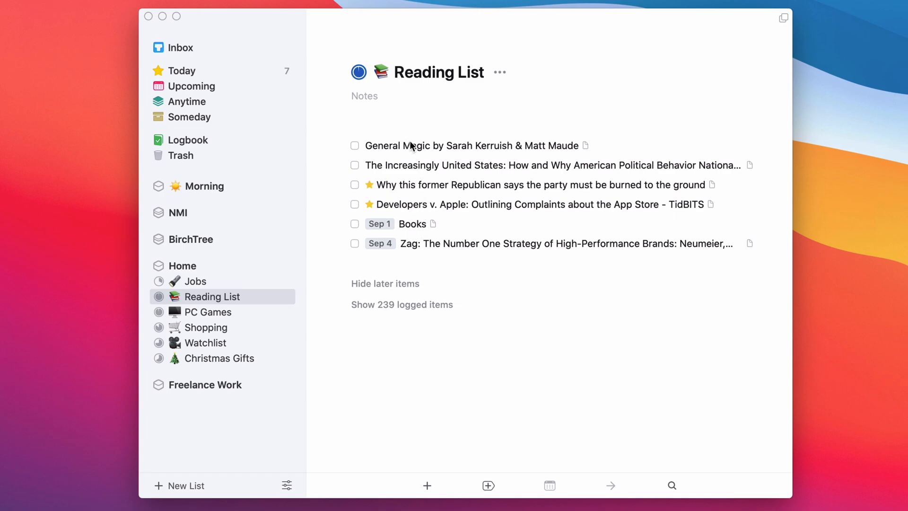
mouse_move(425, 211)
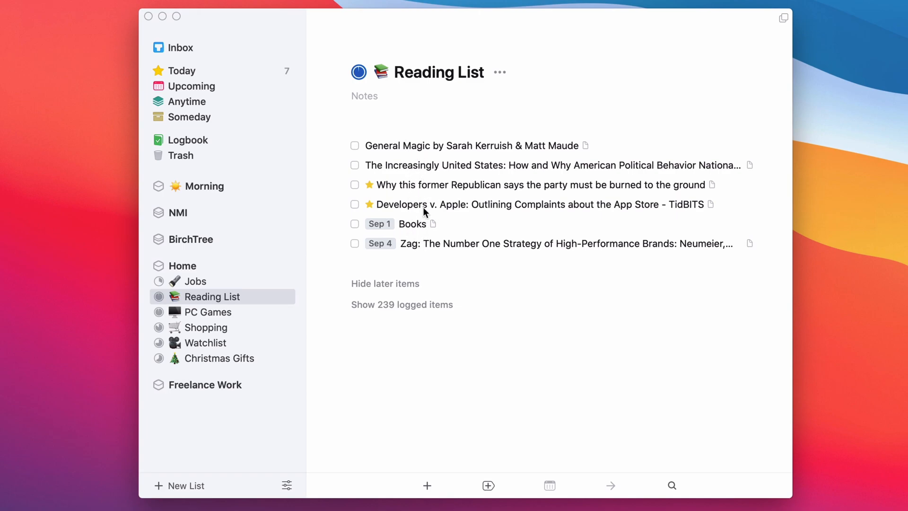
mouse_move(431, 260)
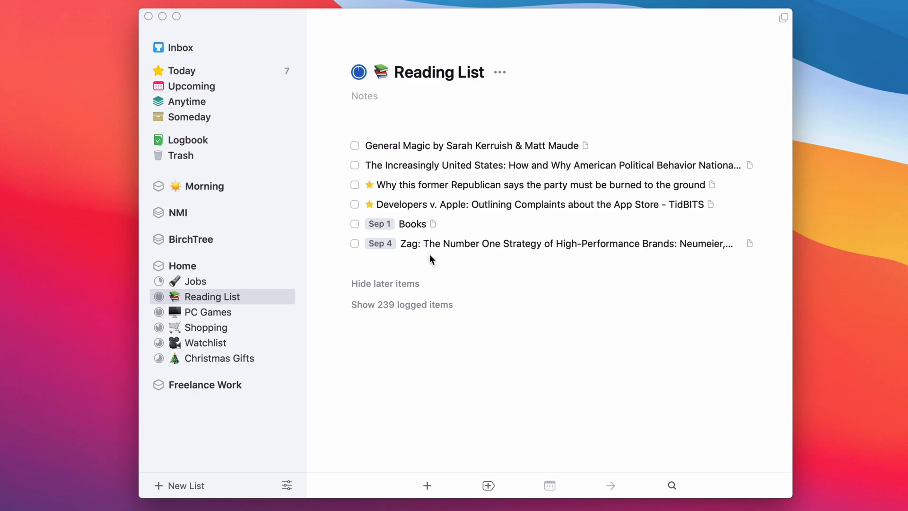
mouse_move(392, 237)
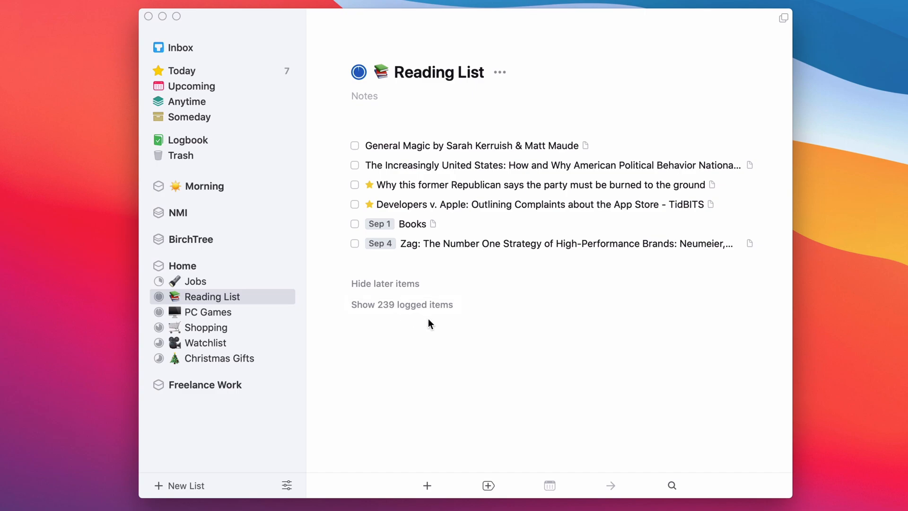
mouse_move(396, 311)
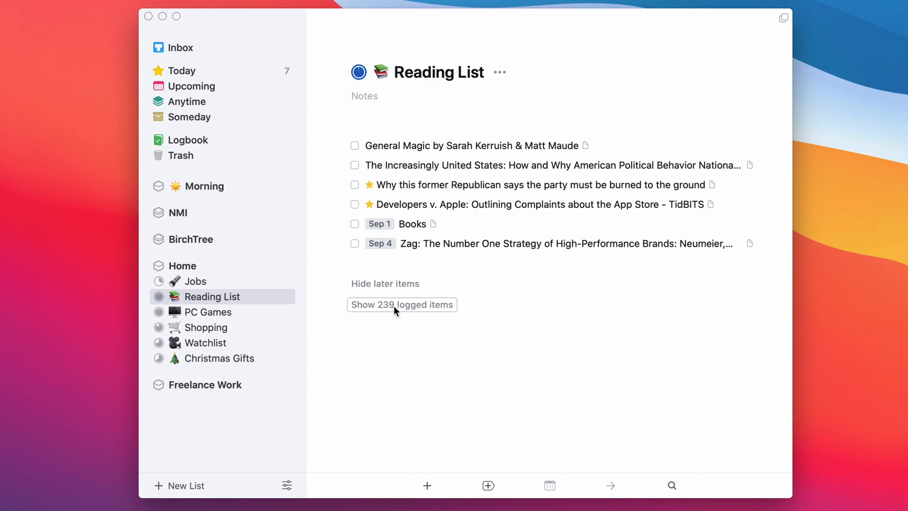
left_click(402, 304)
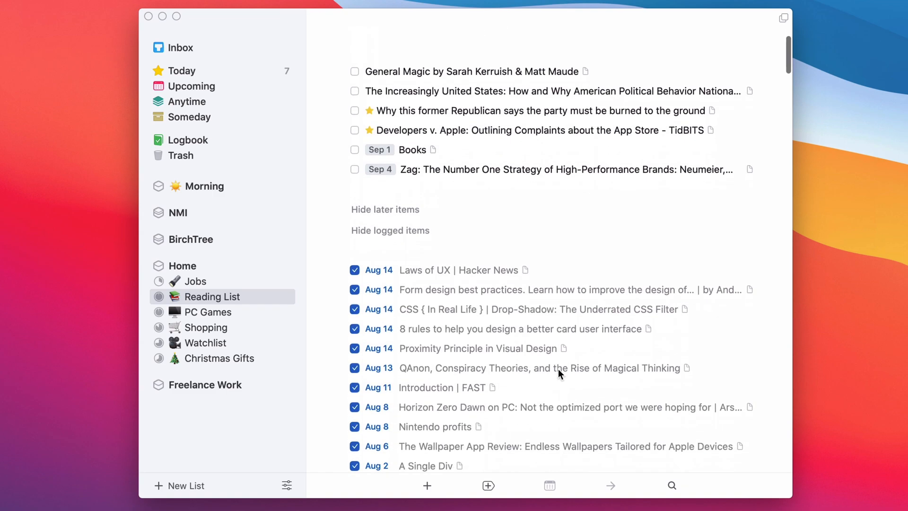
scroll("down", 3)
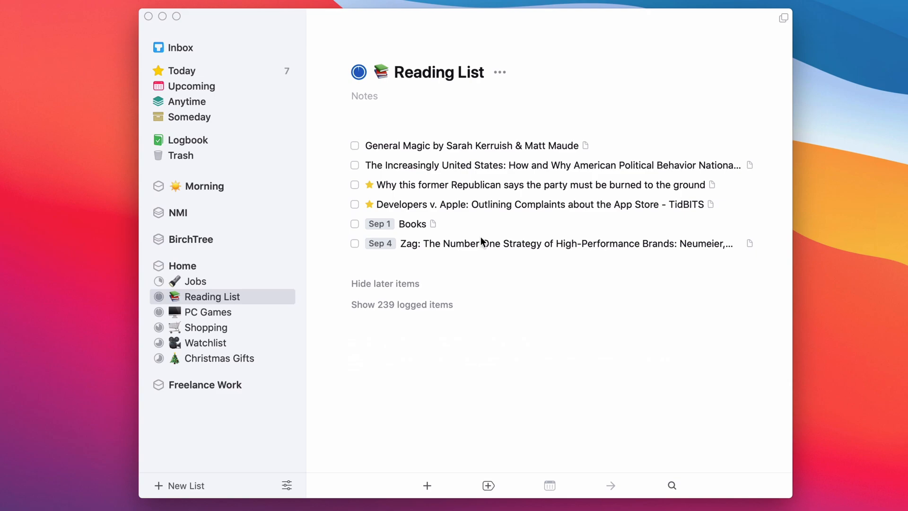
mouse_move(424, 177)
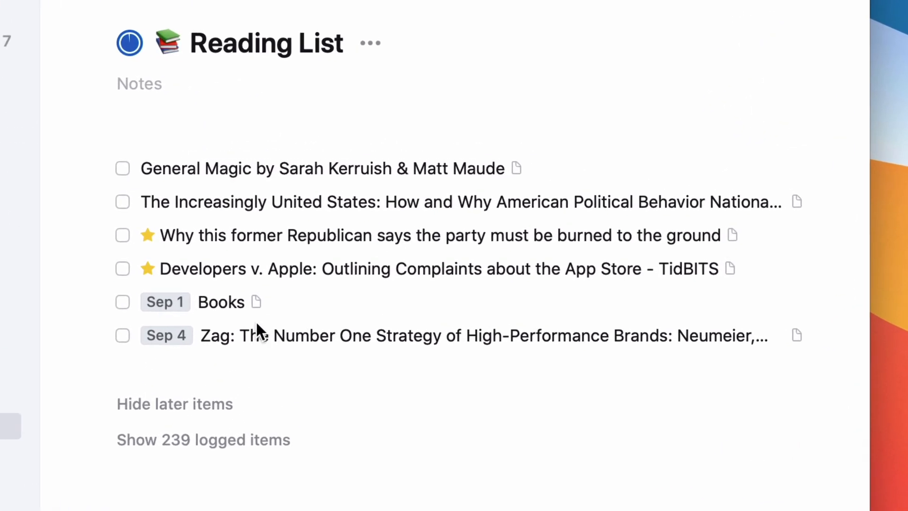
mouse_move(186, 278)
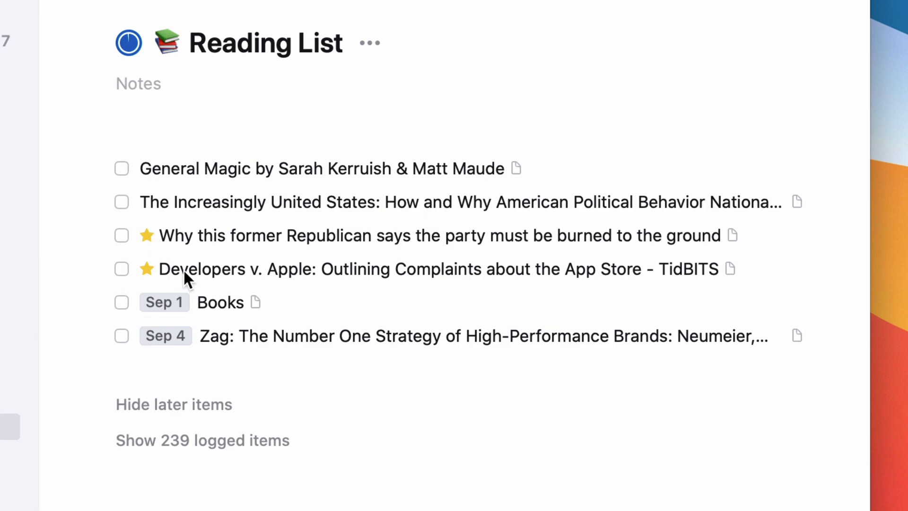
mouse_move(219, 275)
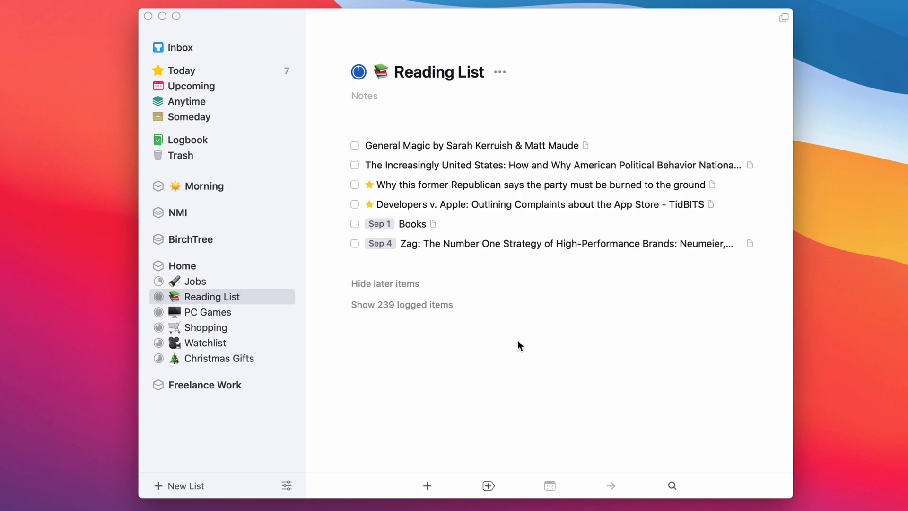
mouse_move(447, 164)
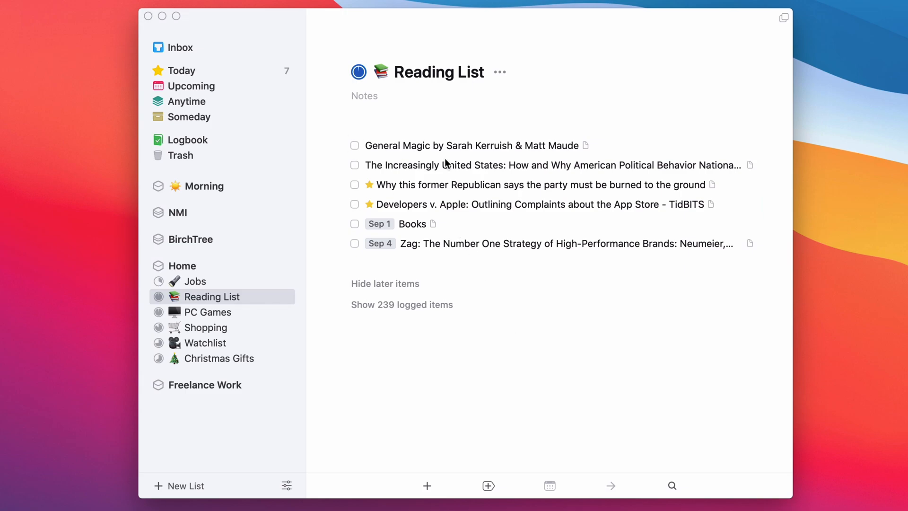
mouse_move(374, 180)
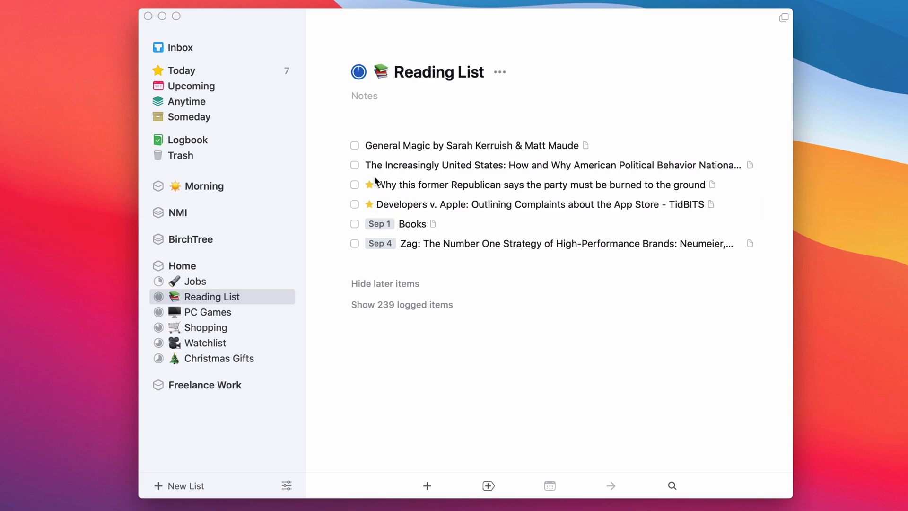
mouse_move(372, 205)
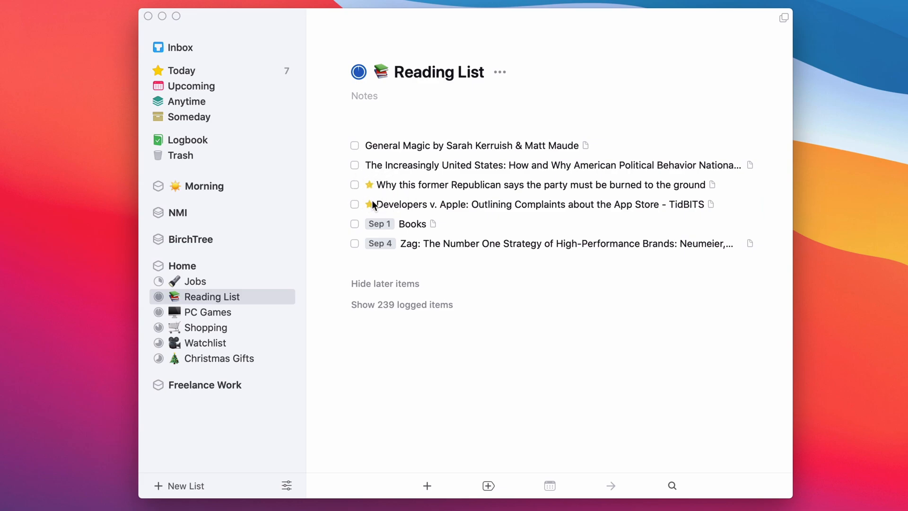
left_click(369, 204)
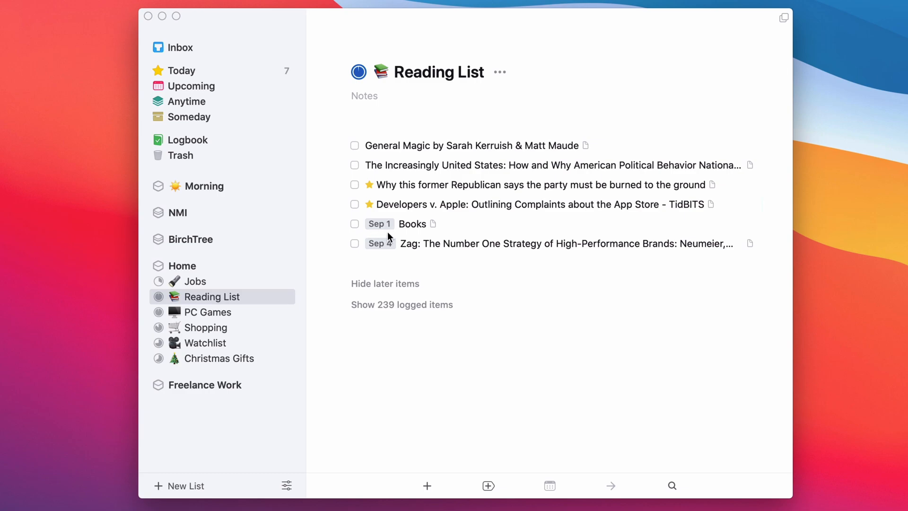
left_click(413, 224)
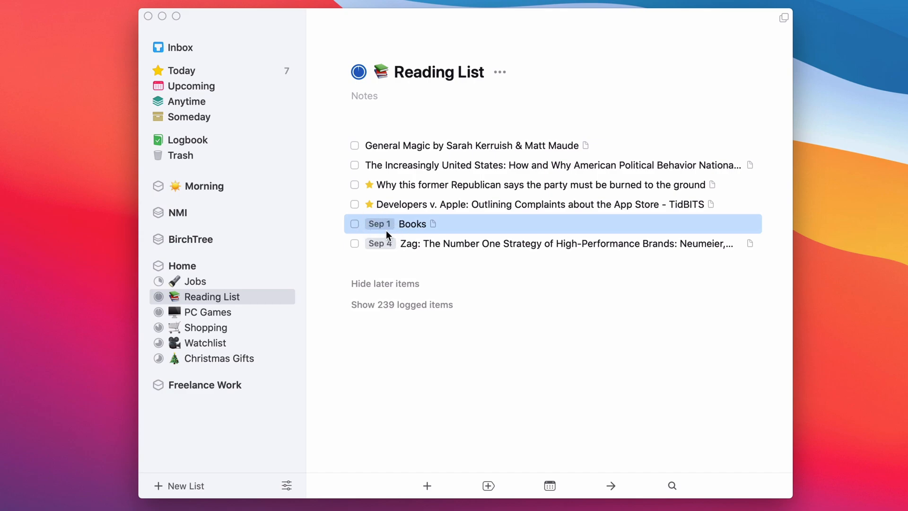
mouse_move(414, 229)
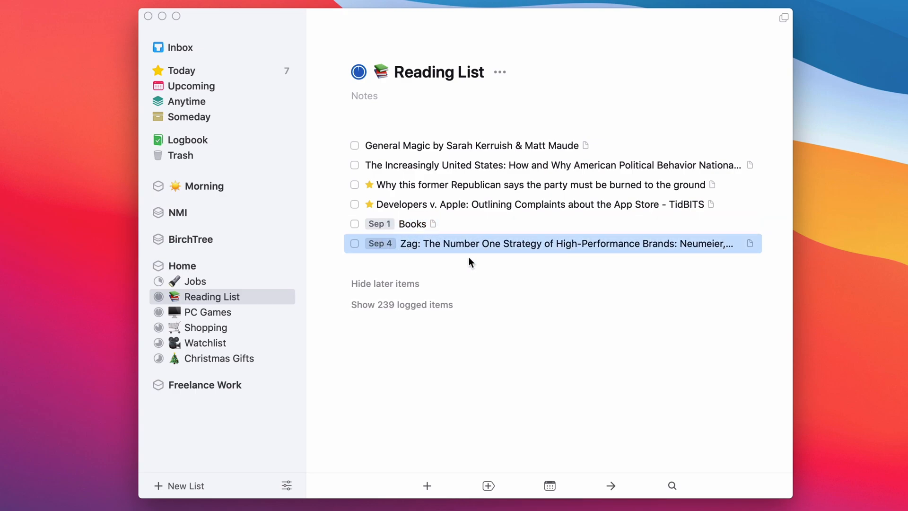
mouse_move(407, 263)
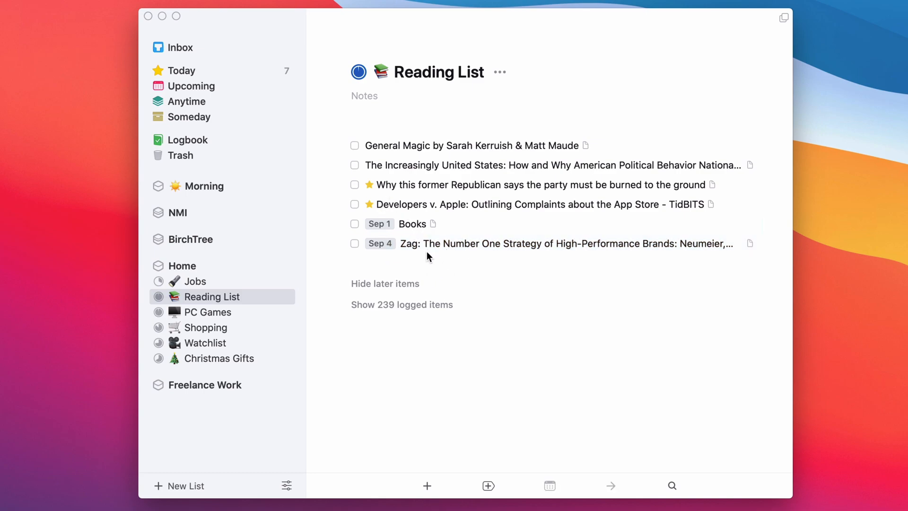
mouse_move(399, 252)
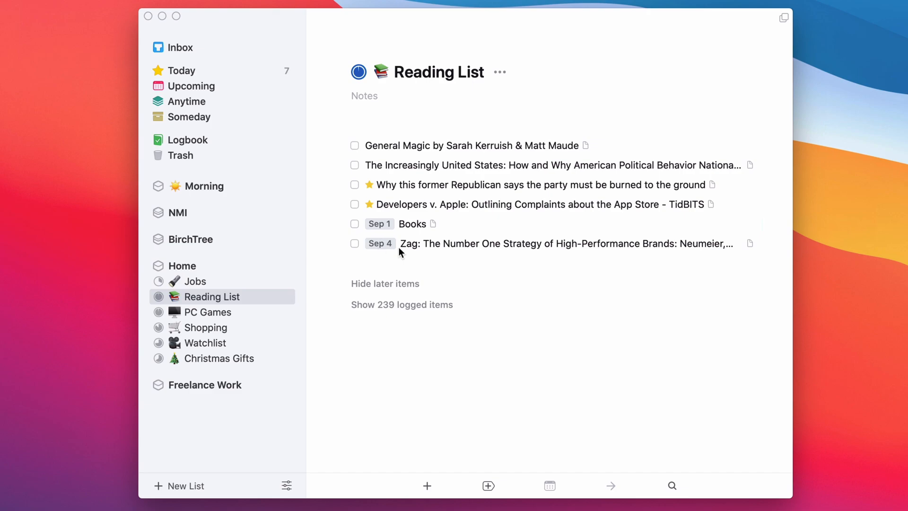
mouse_move(424, 198)
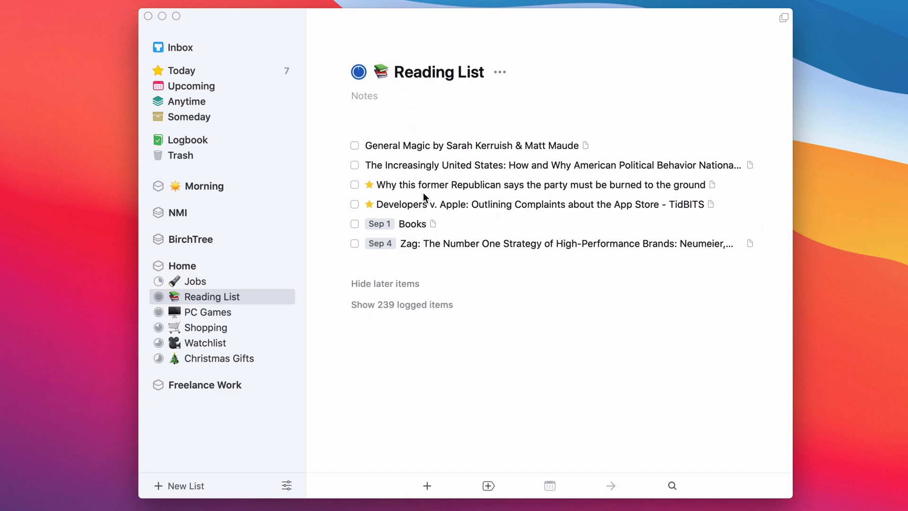
mouse_move(432, 184)
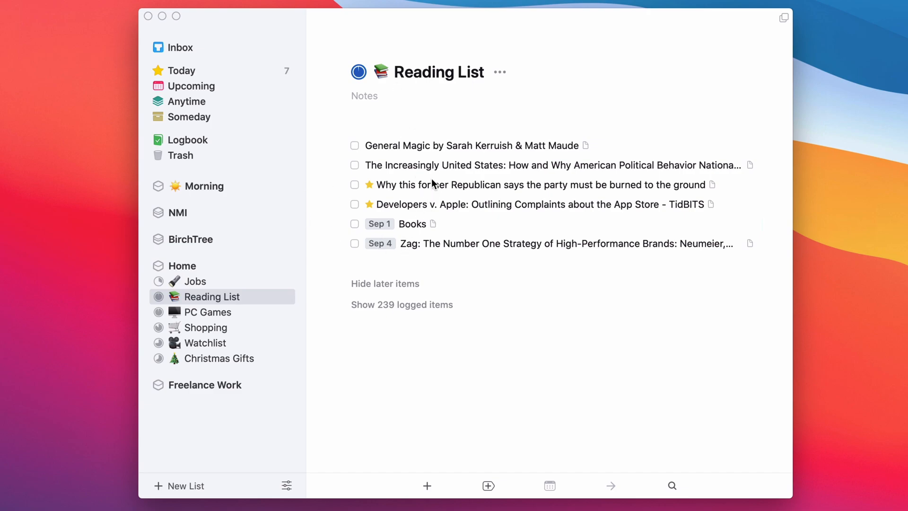
Check off the TidBITS Developers v. Apple article, leaving five open Reading List entries.
left_click(354, 204)
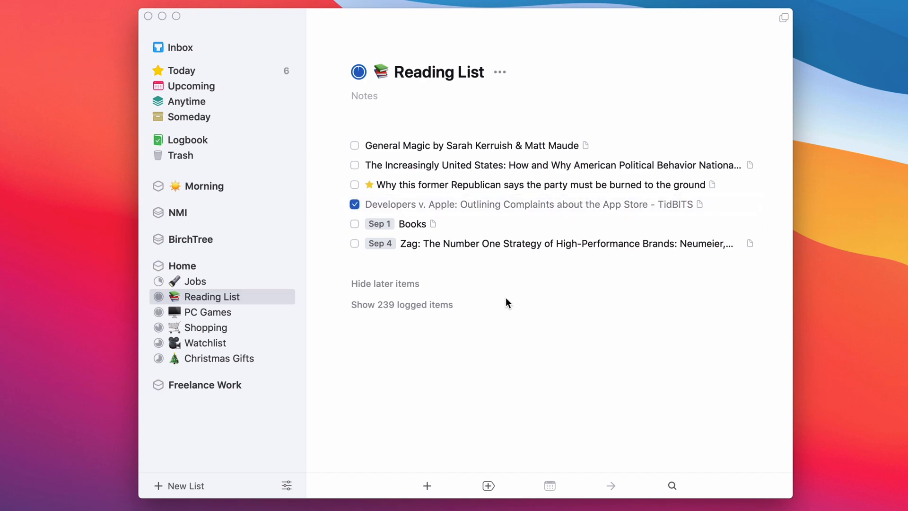
left_click(355, 204)
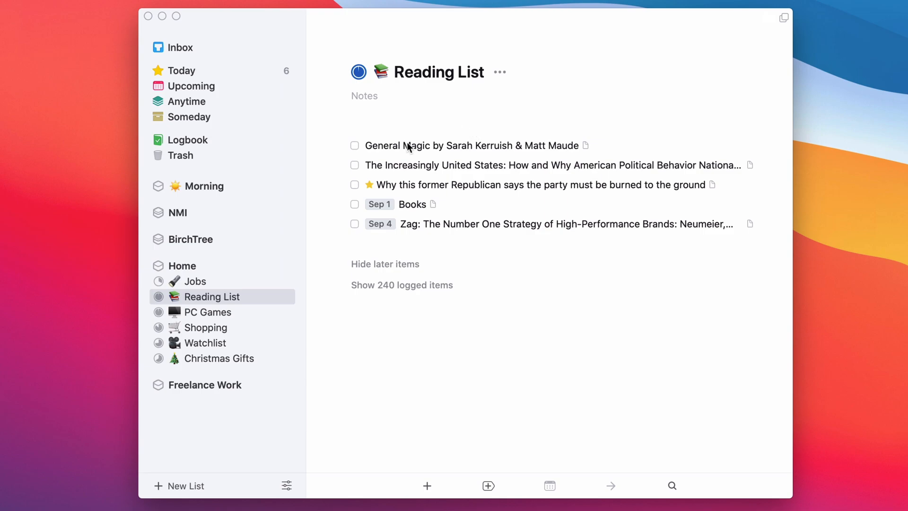
mouse_move(469, 198)
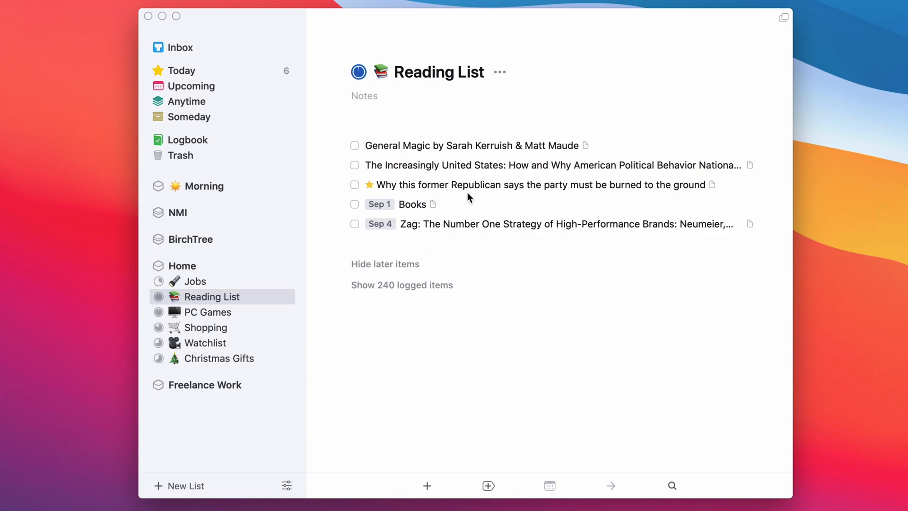
mouse_move(462, 209)
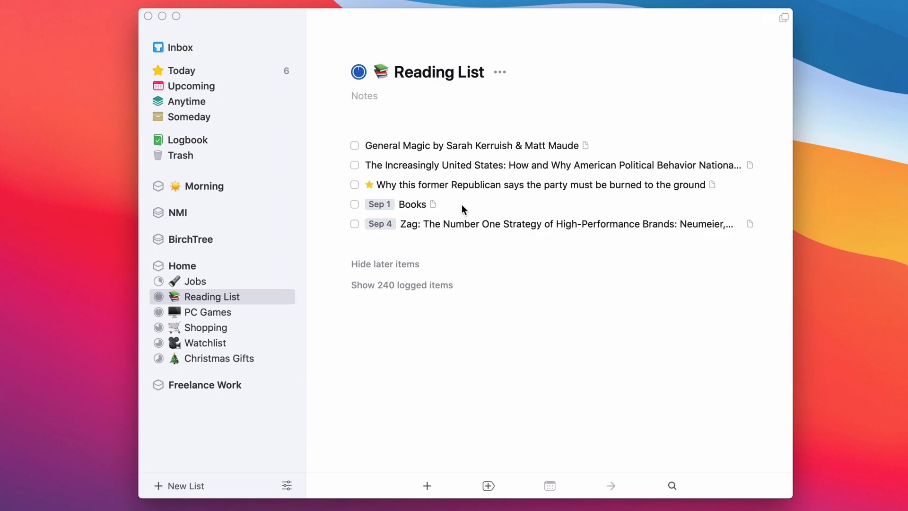
mouse_move(356, 191)
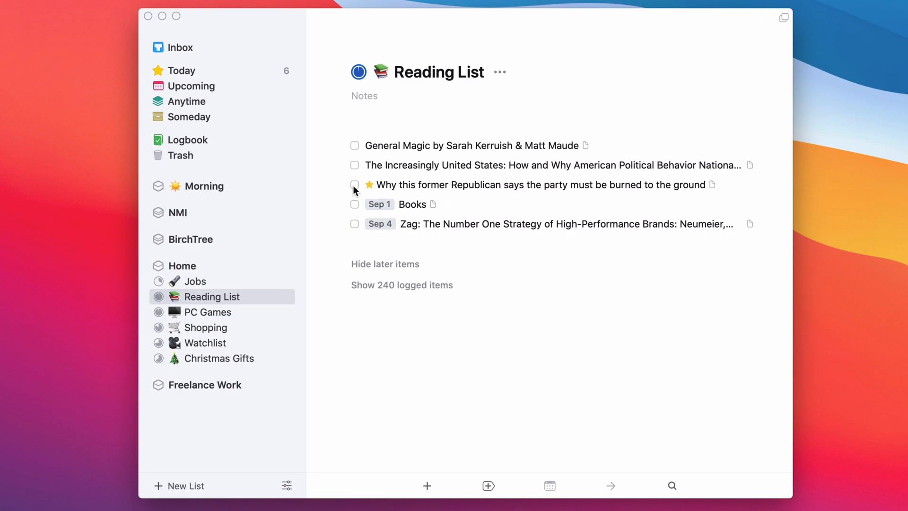
mouse_move(503, 289)
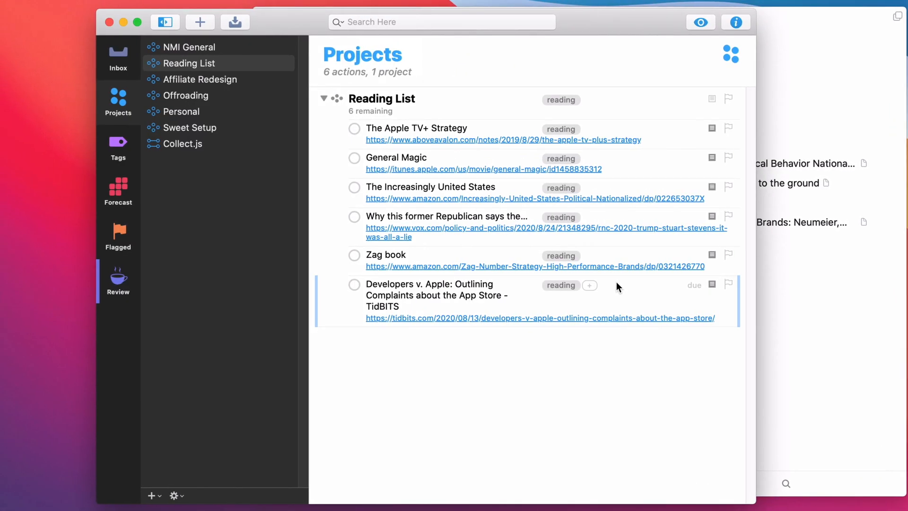
mouse_move(460, 100)
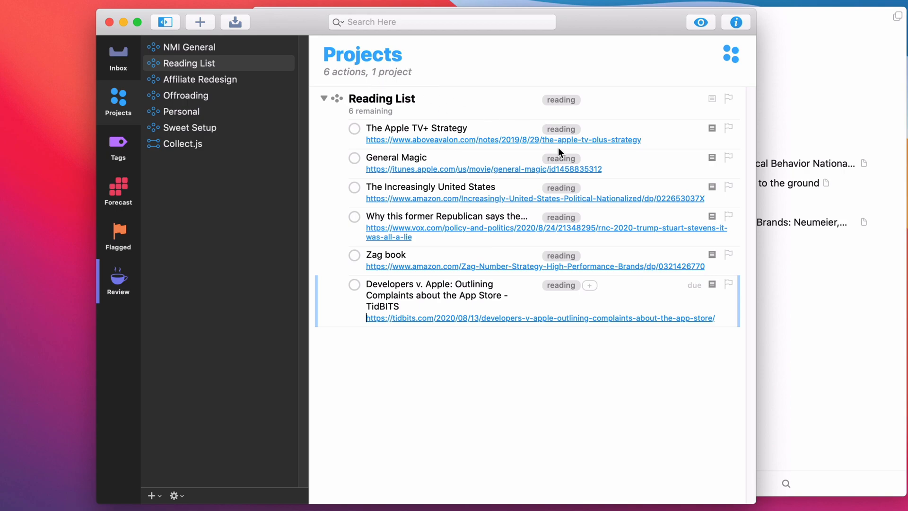
mouse_move(468, 220)
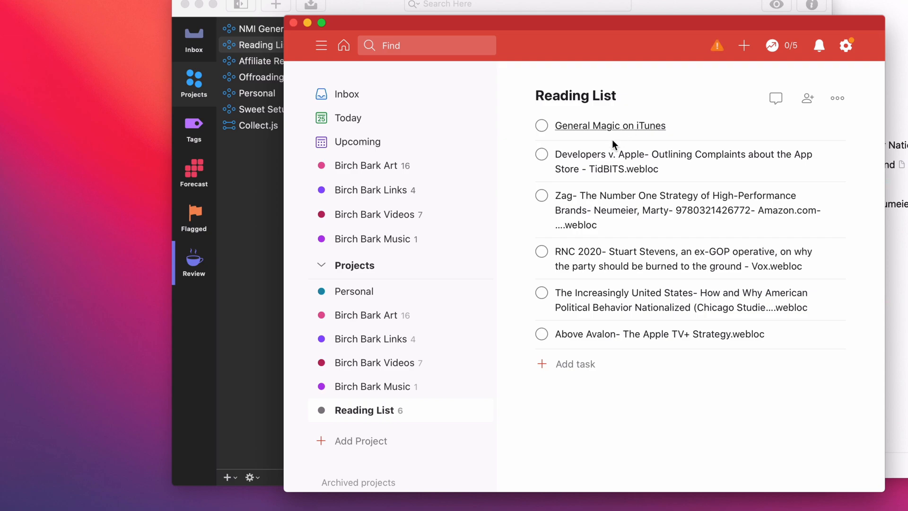
mouse_move(612, 269)
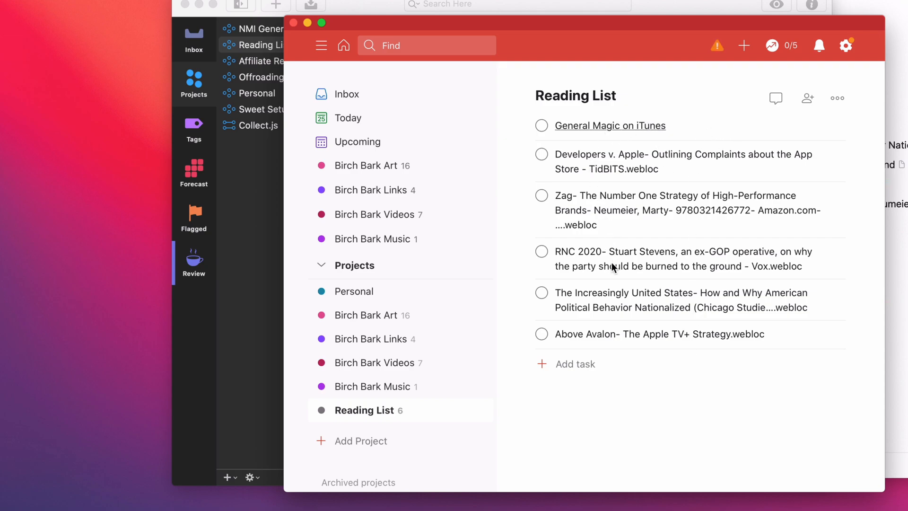
mouse_move(609, 184)
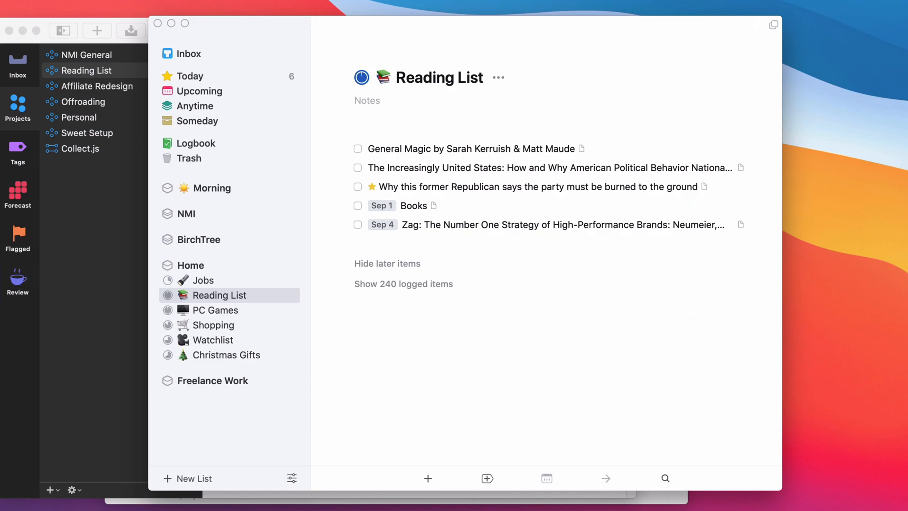
mouse_move(484, 131)
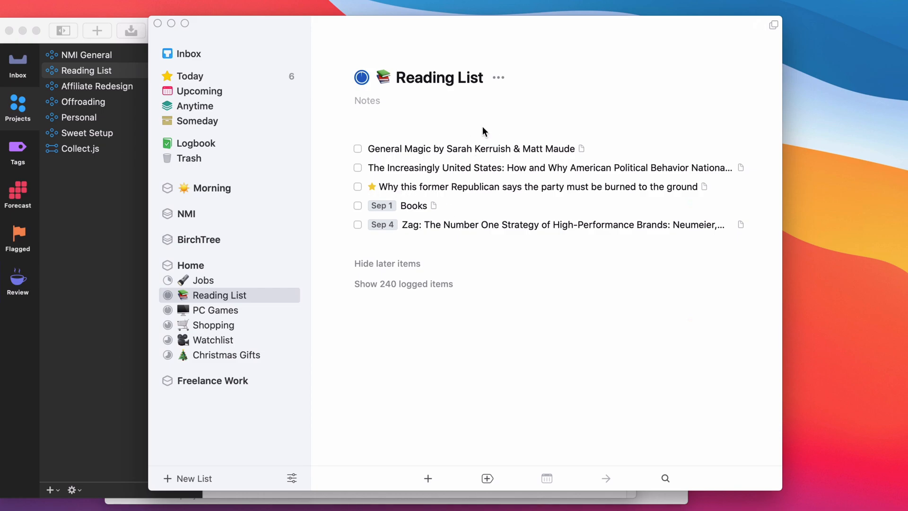